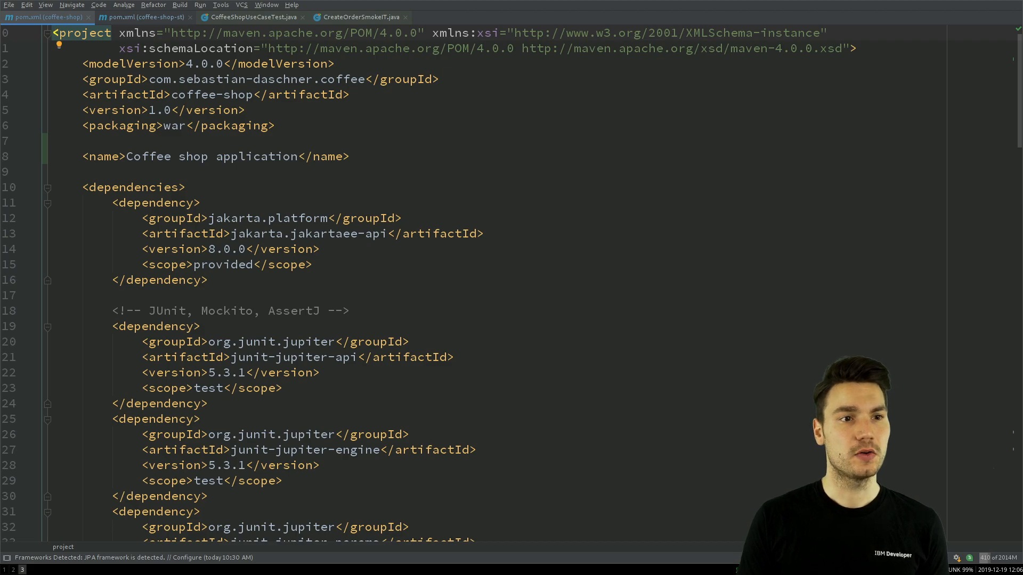
Leave the coffee-shop pom.xml and bring the terminal window to the front
{"action": "left_click", "coordinate": [142, 17]}
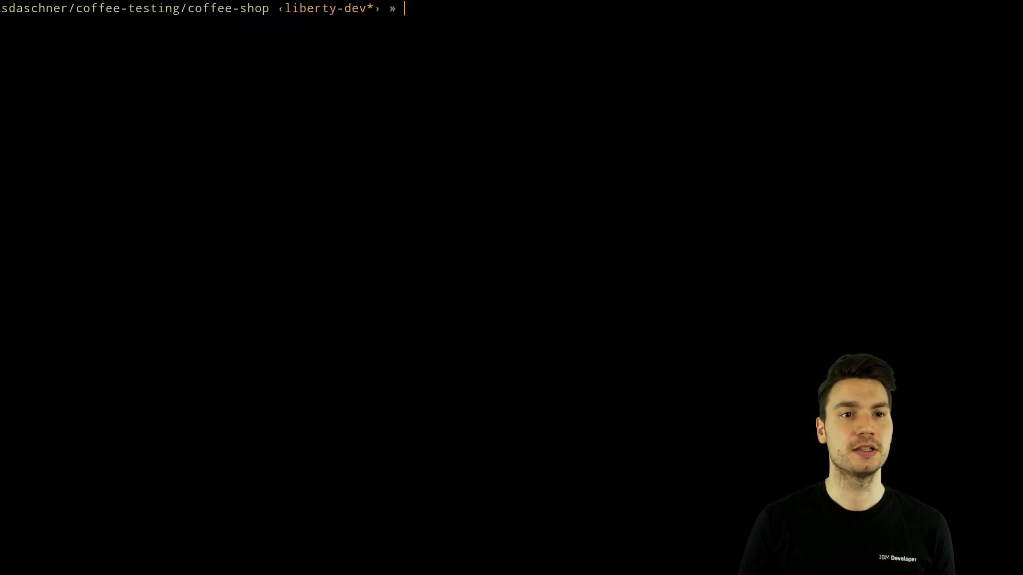
Run 'mvn clean package' and confirm BUILD SUCCESS with all 24 tests passing
{"action": "type", "text": "mvn clean package"}
{"action": "type", "text": "mvn package"}
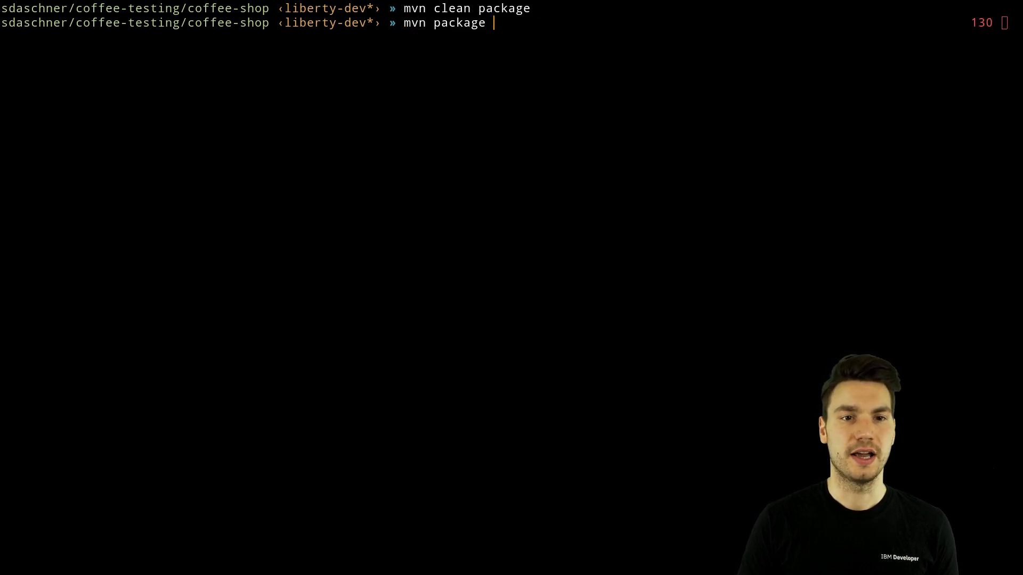
{"action": "key", "text": "Return"}
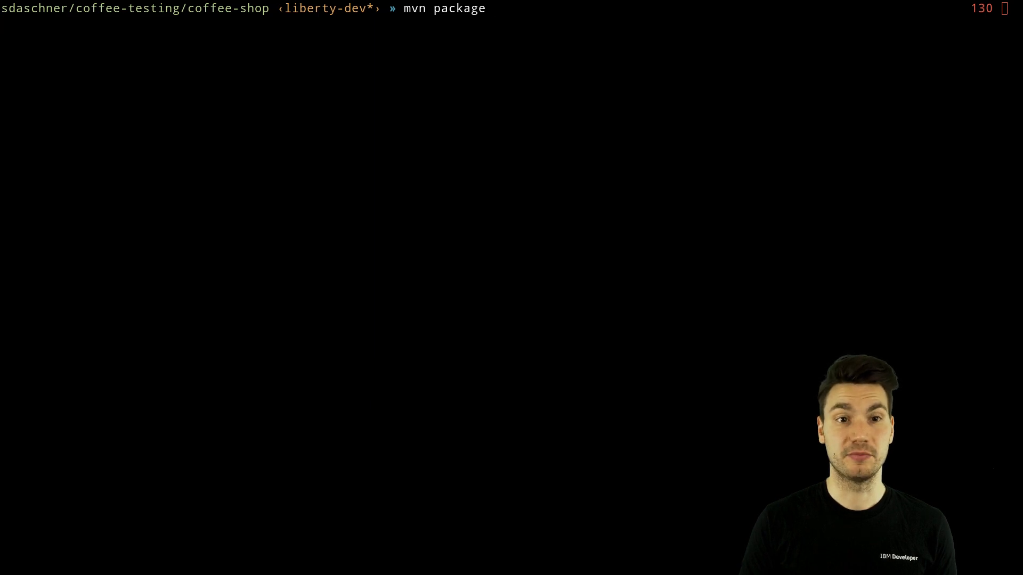
{"action": "key", "text": "Return"}
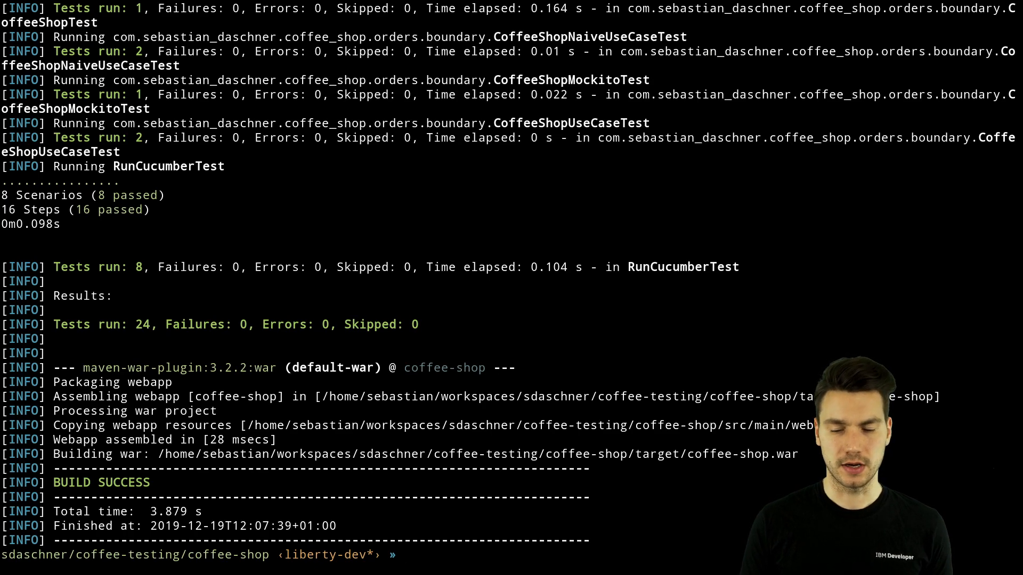
{"action": "scroll", "scroll_direction": "up", "scroll_amount": 3}
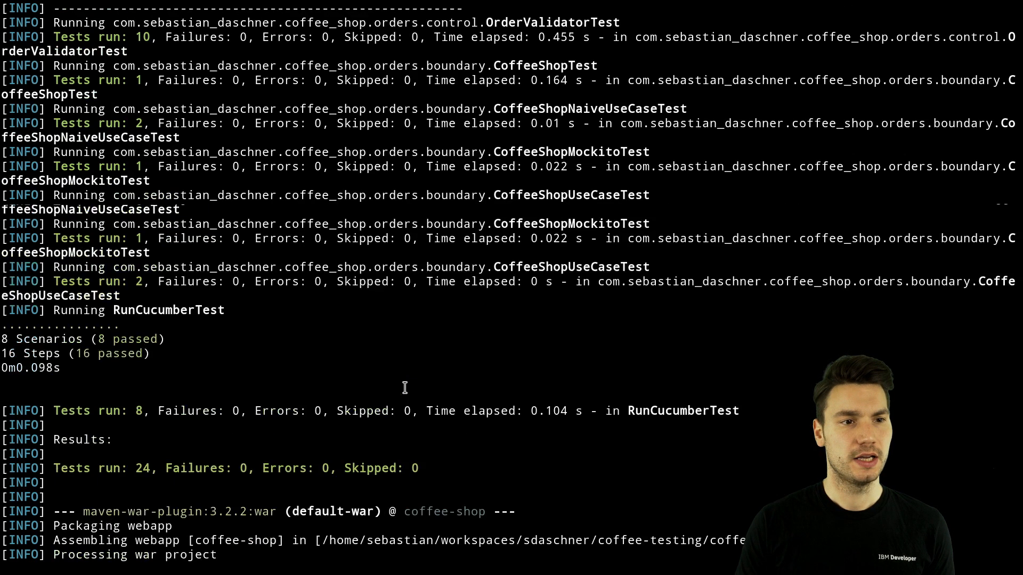
{"action": "scroll", "scroll_direction": "up", "scroll_amount": 3}
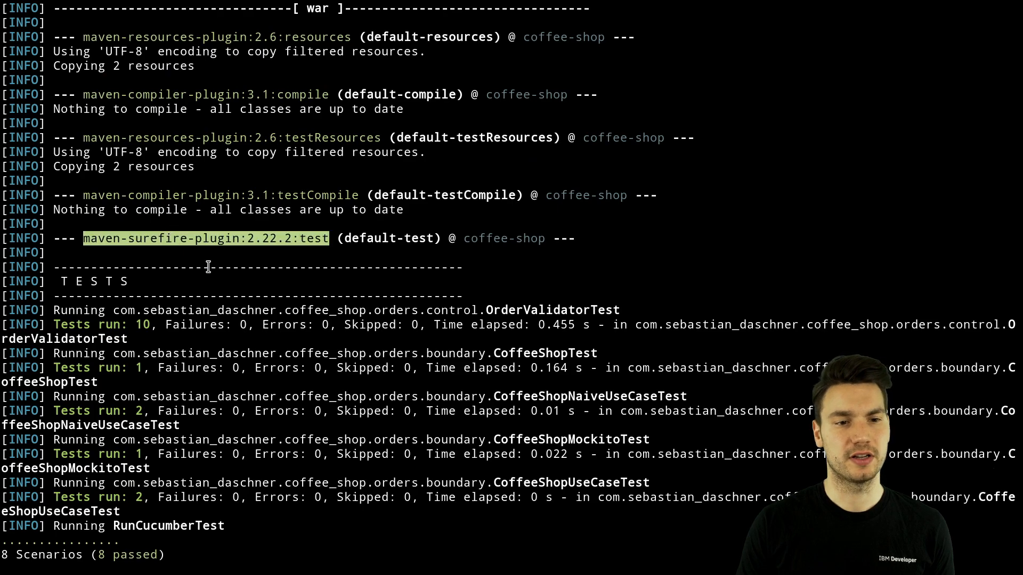
{"action": "scroll", "scroll_direction": "down", "scroll_amount": 3}
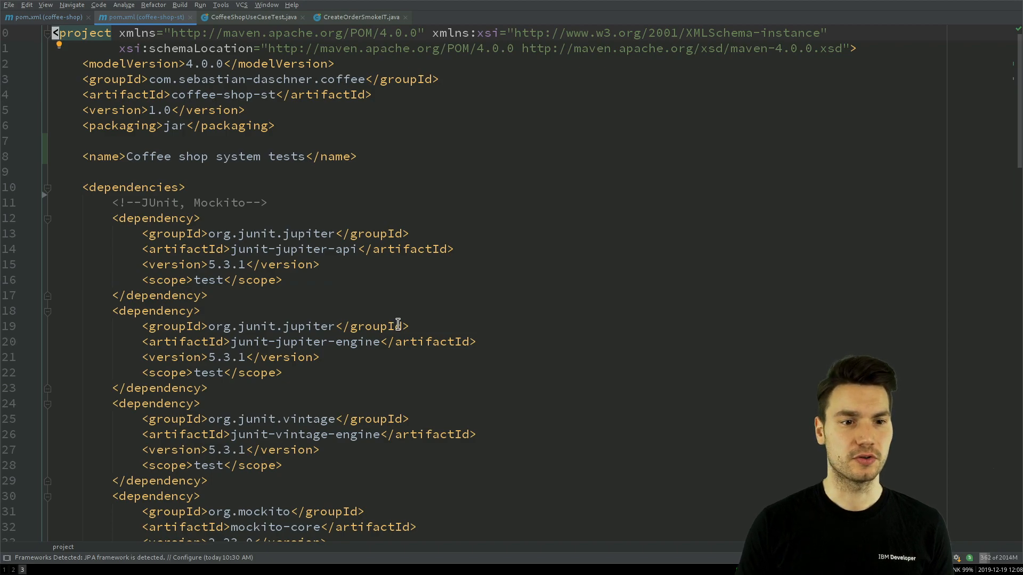
{"action": "left_click", "coordinate": [131, 187]}
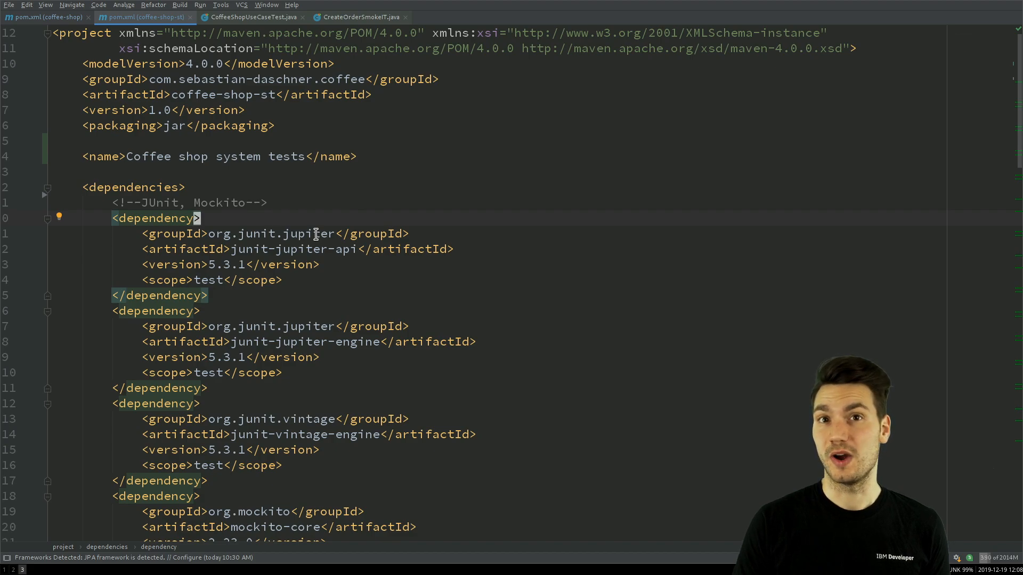
{"action": "scroll", "scroll_direction": "down", "scroll_amount": 3}
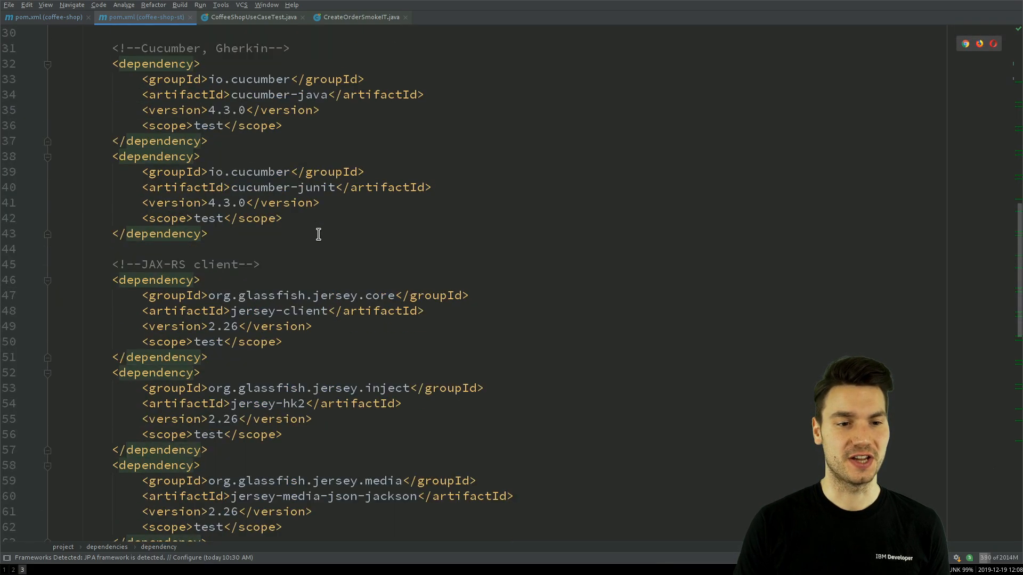
{"action": "scroll", "scroll_direction": "down", "scroll_amount": 3}
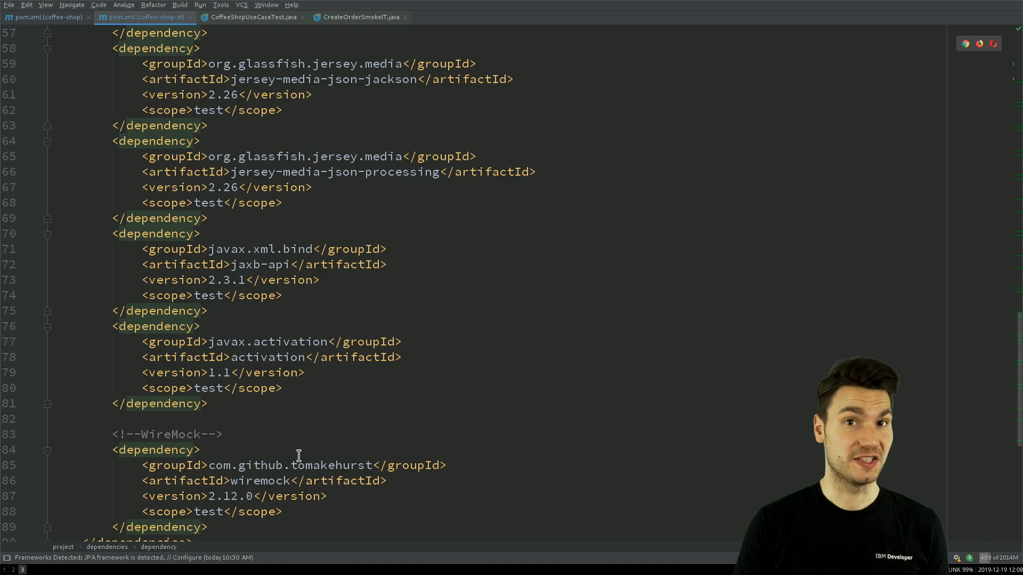
{"action": "mouse_move", "coordinate": [805, 351]}
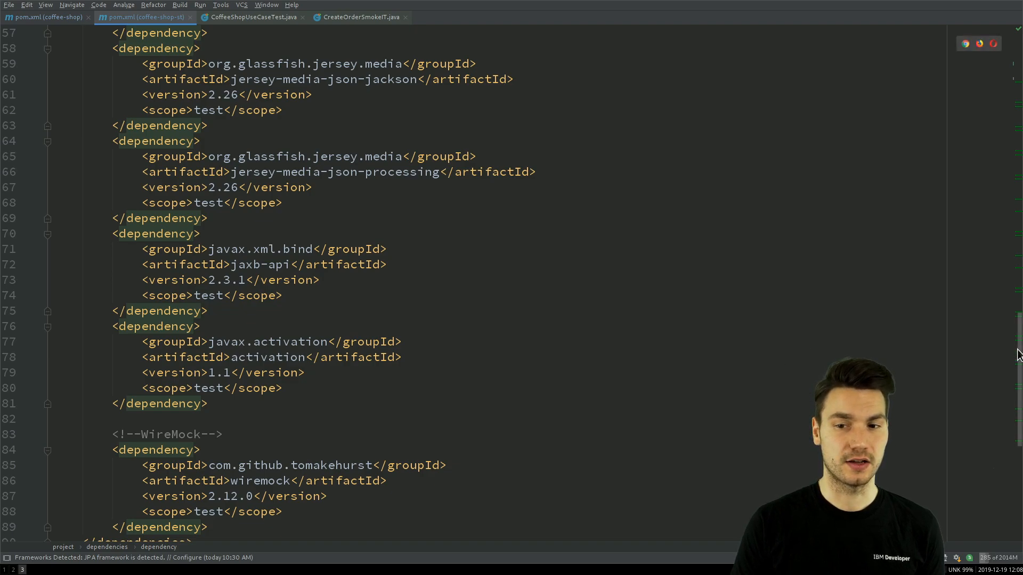
{"action": "scroll", "scroll_direction": "up", "scroll_amount": 3}
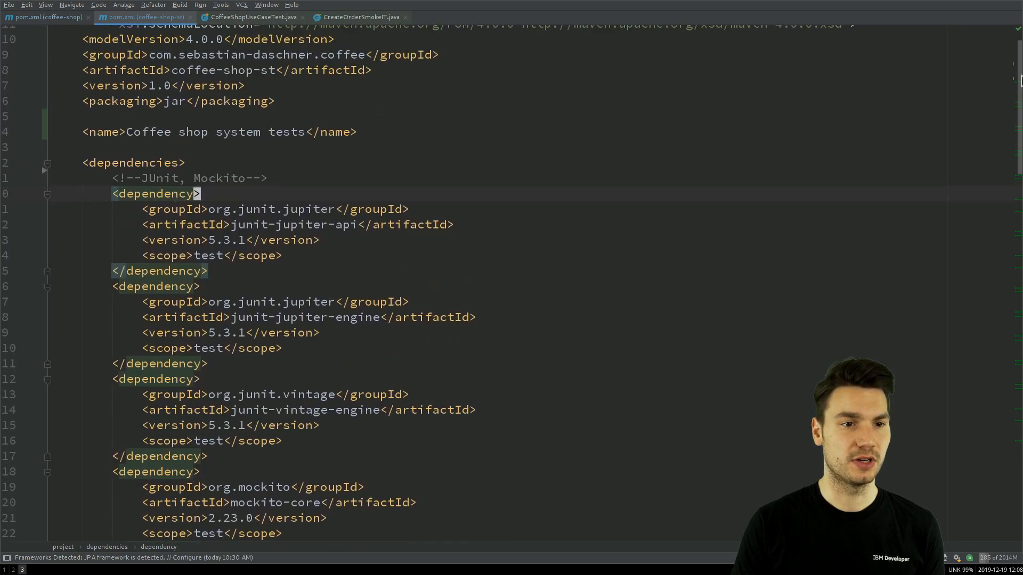
{"action": "scroll", "scroll_direction": "up", "scroll_amount": 3}
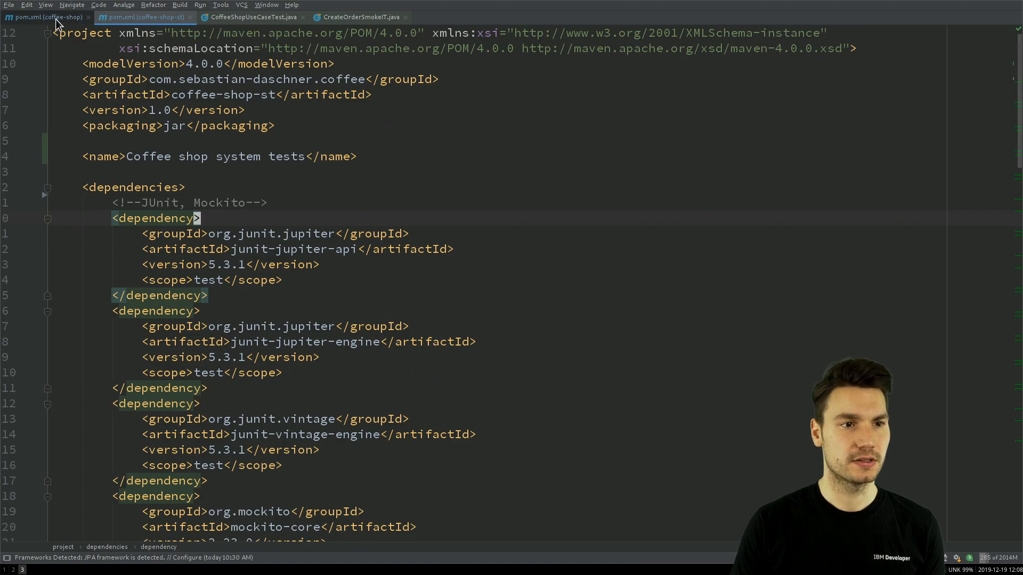
{"action": "left_click", "coordinate": [46, 17]}
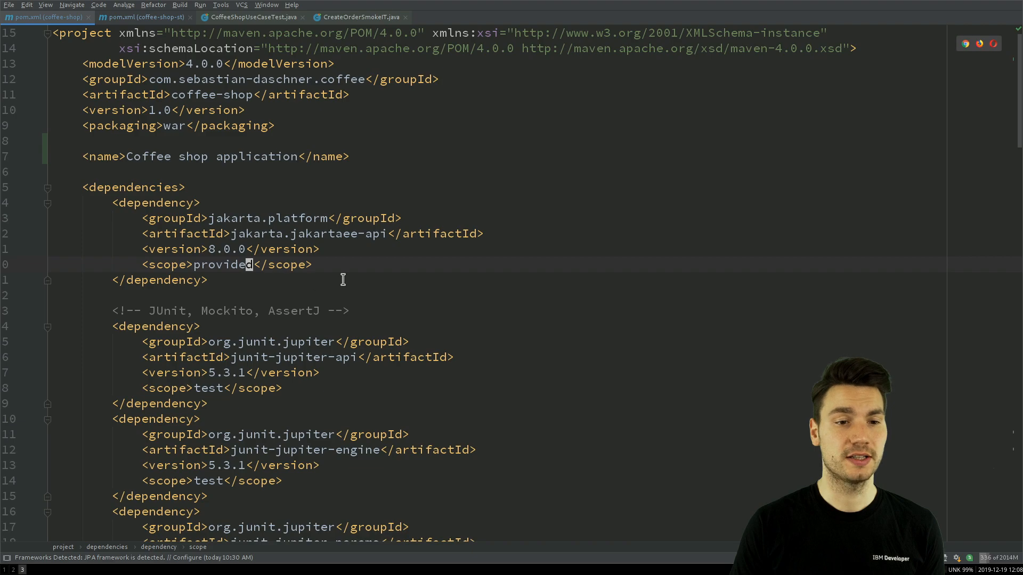
{"action": "mouse_move", "coordinate": [708, 161]}
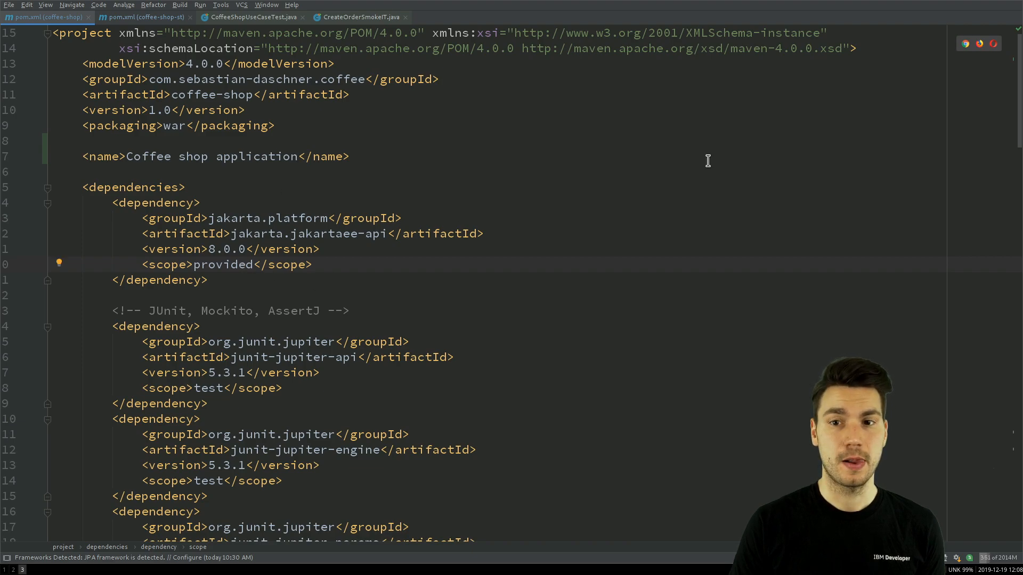
{"action": "mouse_move", "coordinate": [1015, 97]}
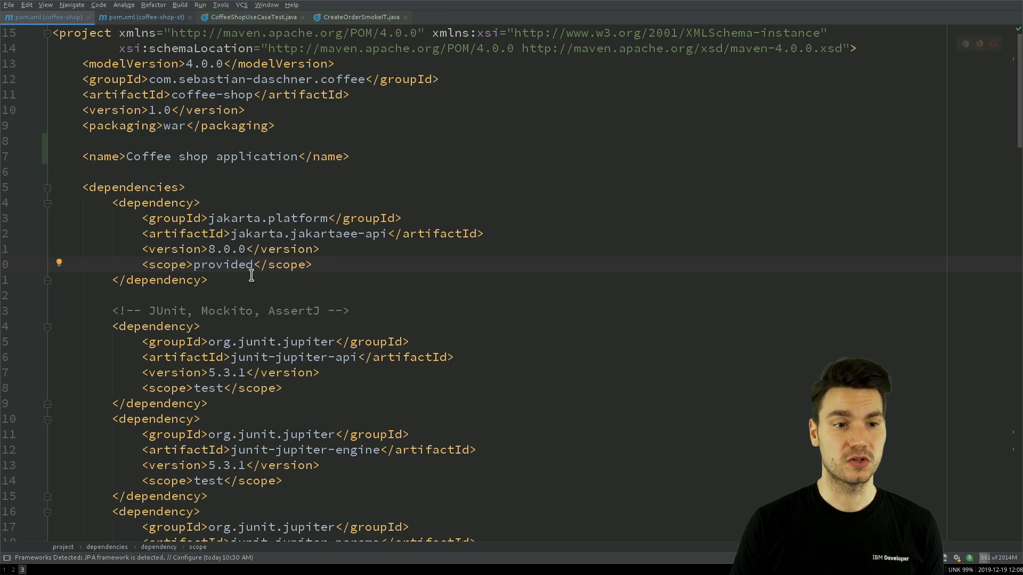
{"action": "scroll", "scroll_direction": "down", "scroll_amount": 3}
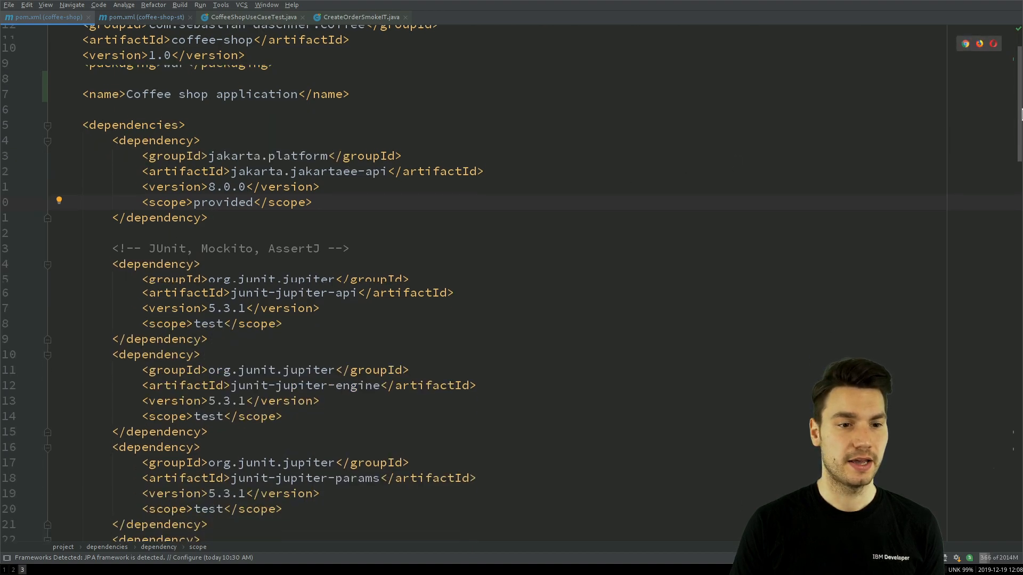
{"action": "scroll", "scroll_direction": "down", "scroll_amount": 3}
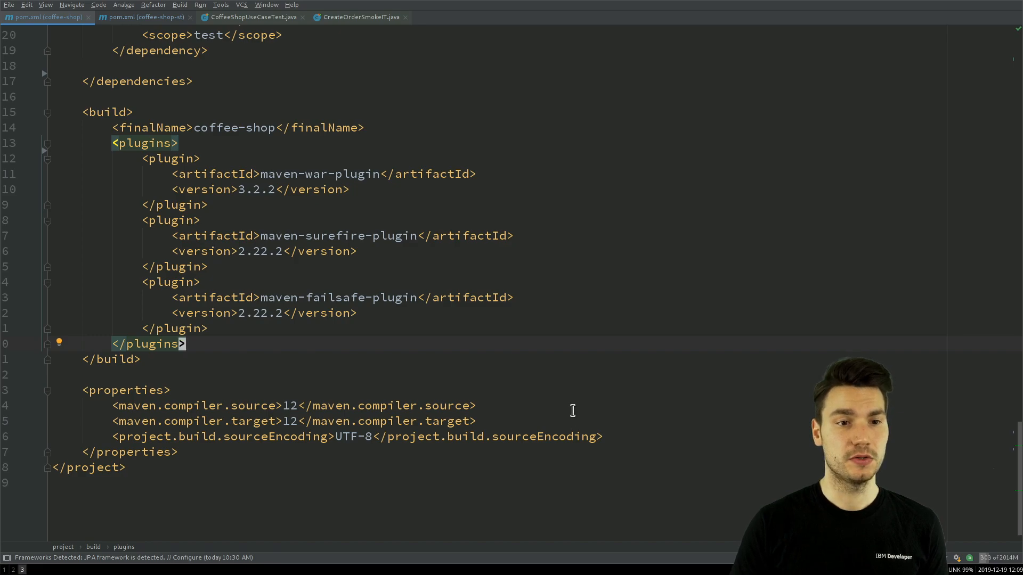
{"action": "mouse_move", "coordinate": [254, 314]}
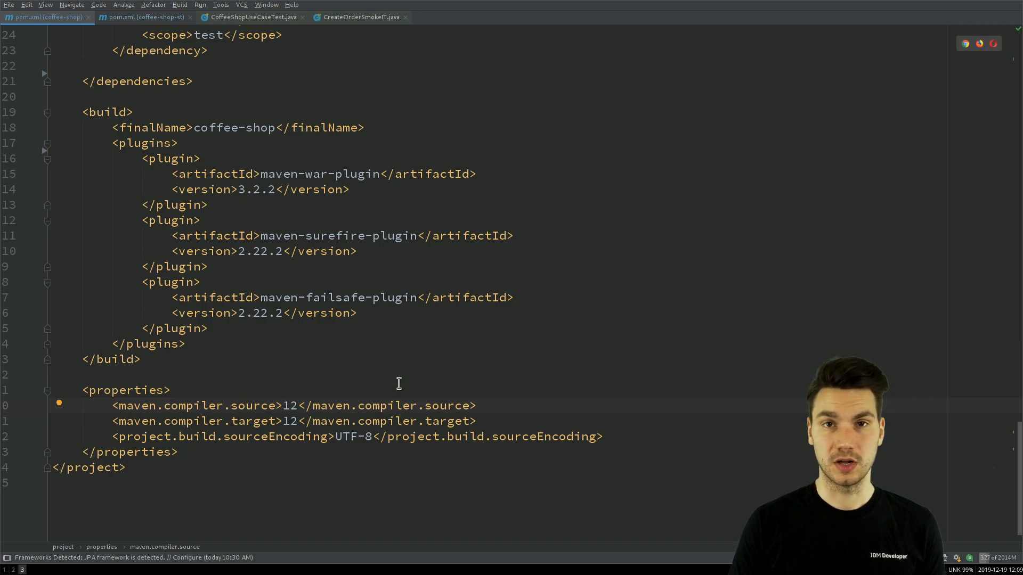
{"action": "mouse_move", "coordinate": [267, 158]}
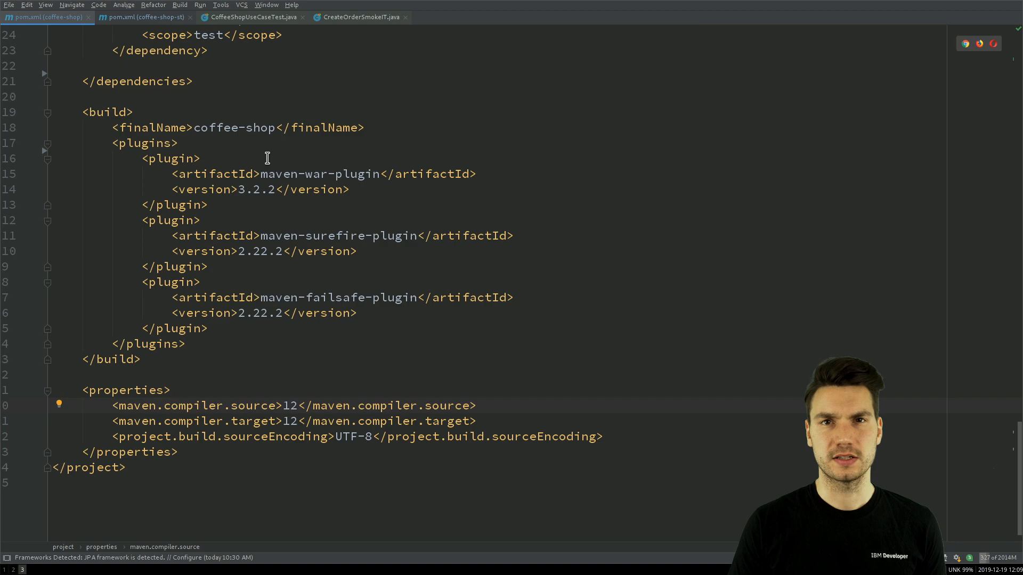
{"action": "mouse_move", "coordinate": [262, 289]}
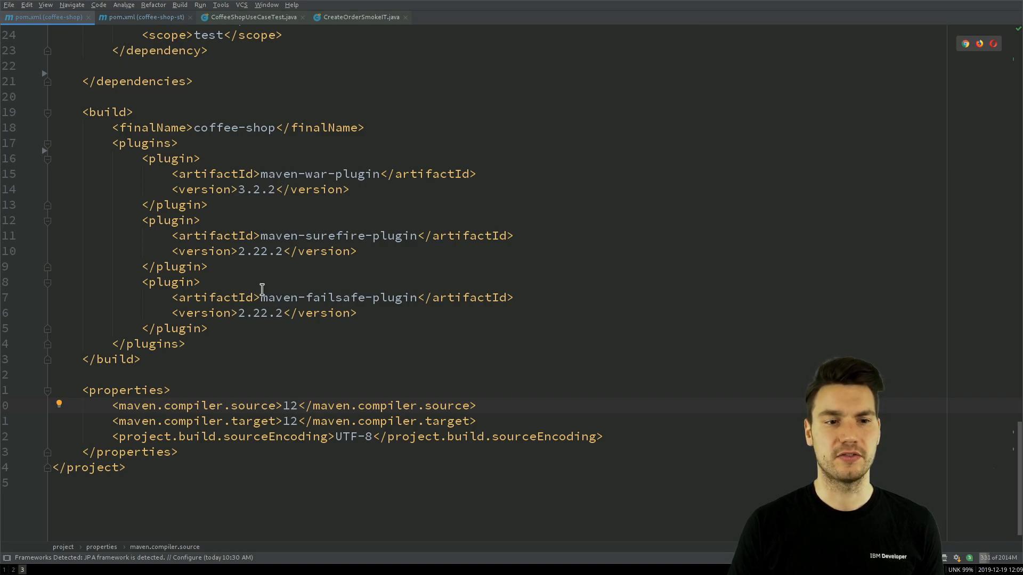
{"action": "mouse_move", "coordinate": [406, 342]}
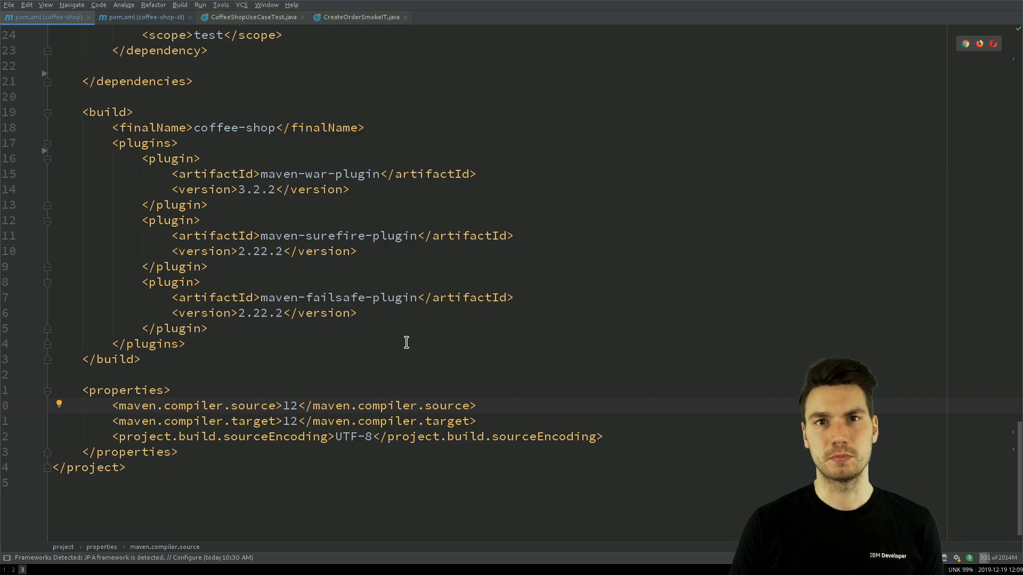
{"action": "mouse_move", "coordinate": [351, 302]}
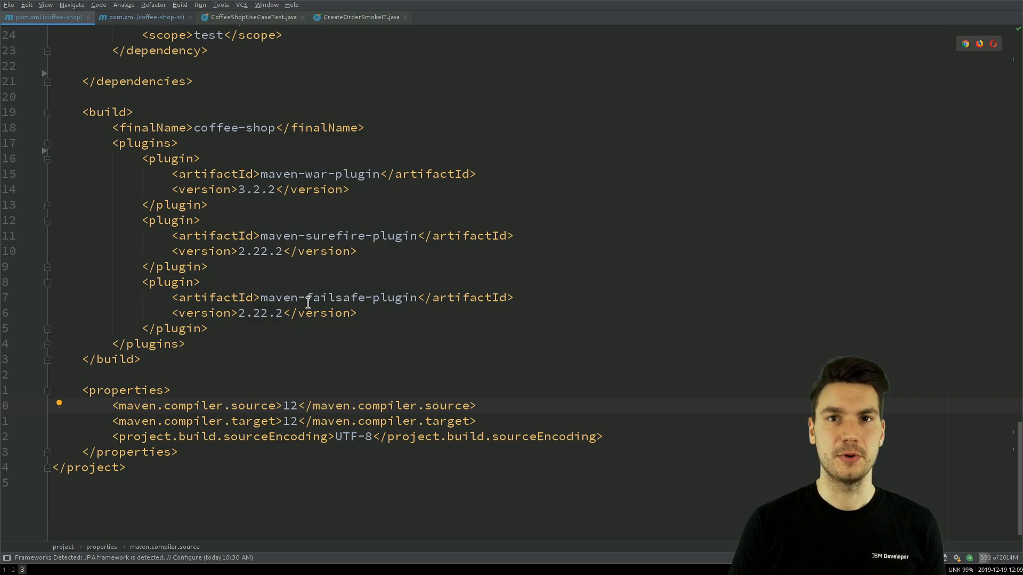
{"action": "mouse_move", "coordinate": [314, 315]}
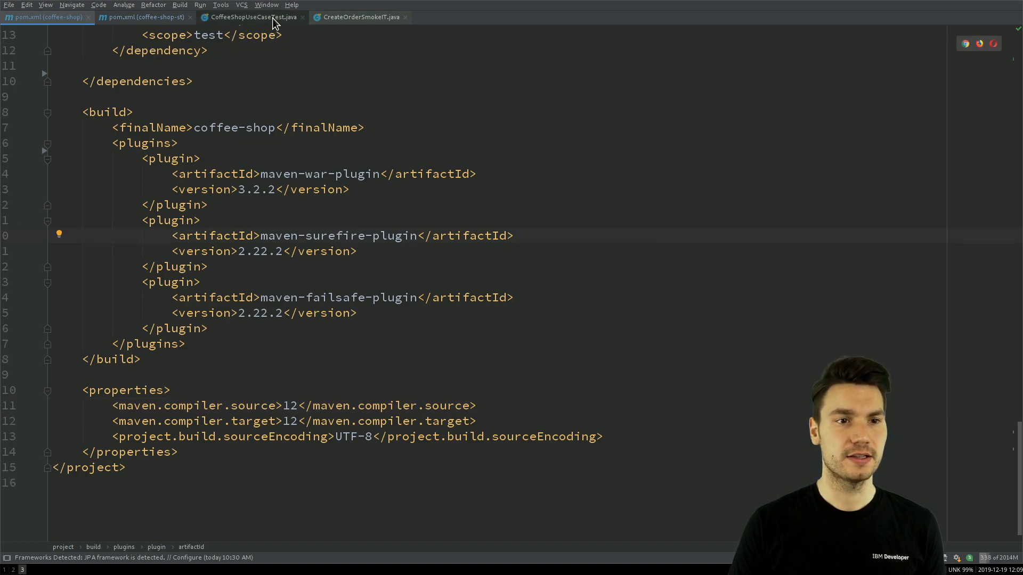
Switch to the CoffeeShopUseCaseTest.java editor tab
{"action": "left_click", "coordinate": [251, 17]}
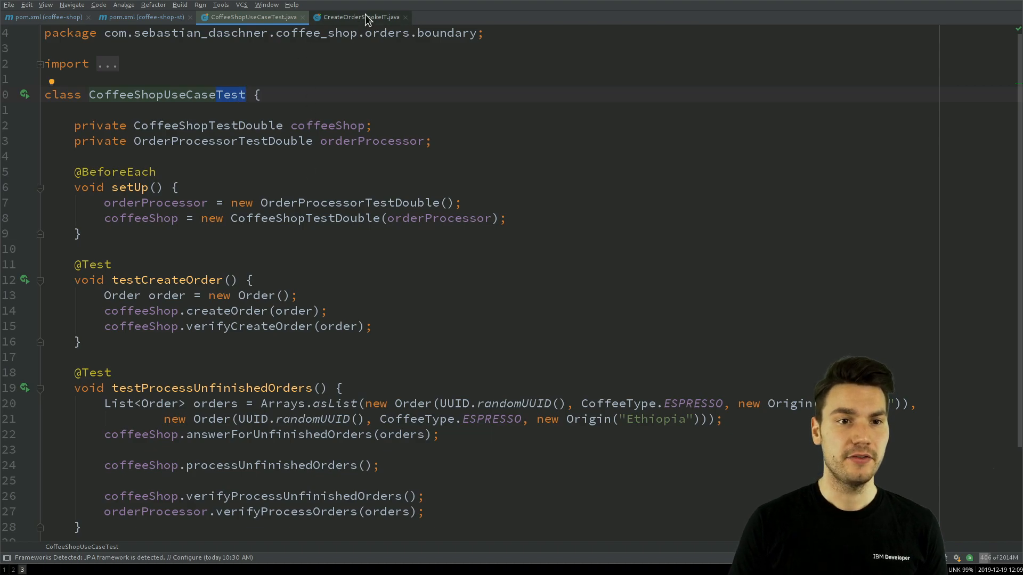
Review the CreateOrderSmokeIT order-creation test, then return to the terminal
{"action": "left_click", "coordinate": [358, 17]}
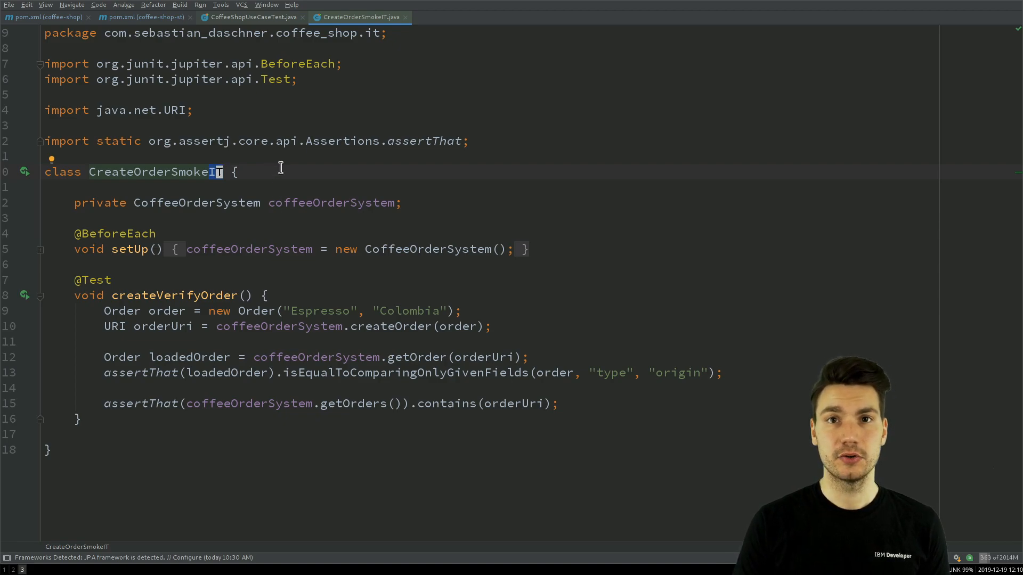
{"action": "mouse_move", "coordinate": [291, 319]}
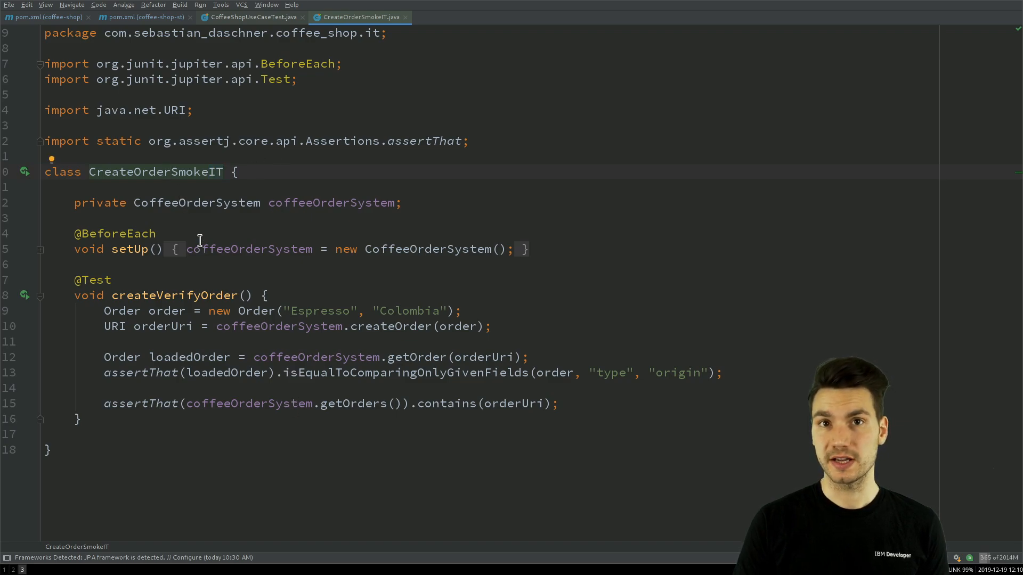
{"action": "mouse_move", "coordinate": [314, 319]}
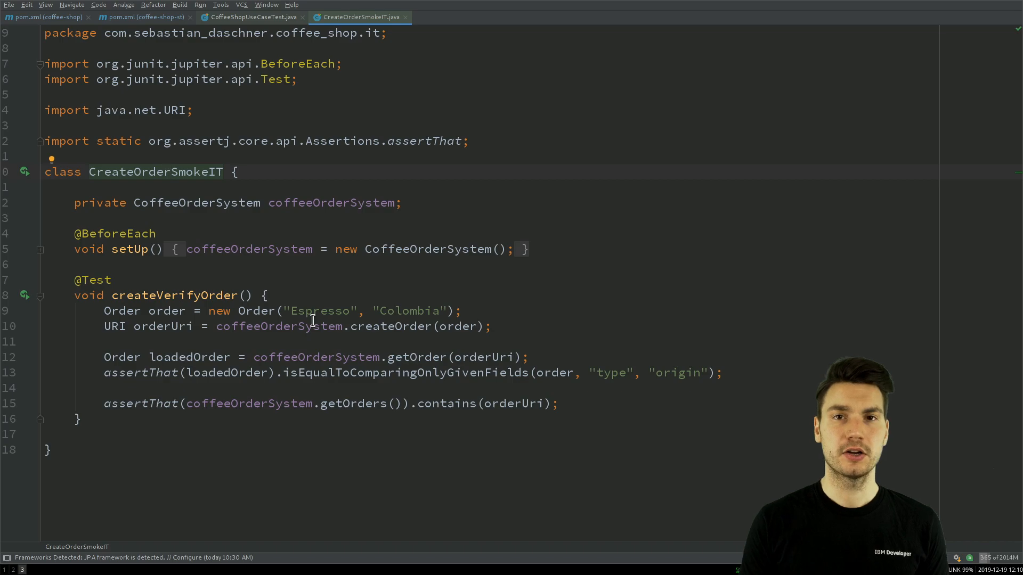
{"action": "left_click", "coordinate": [167, 172]}
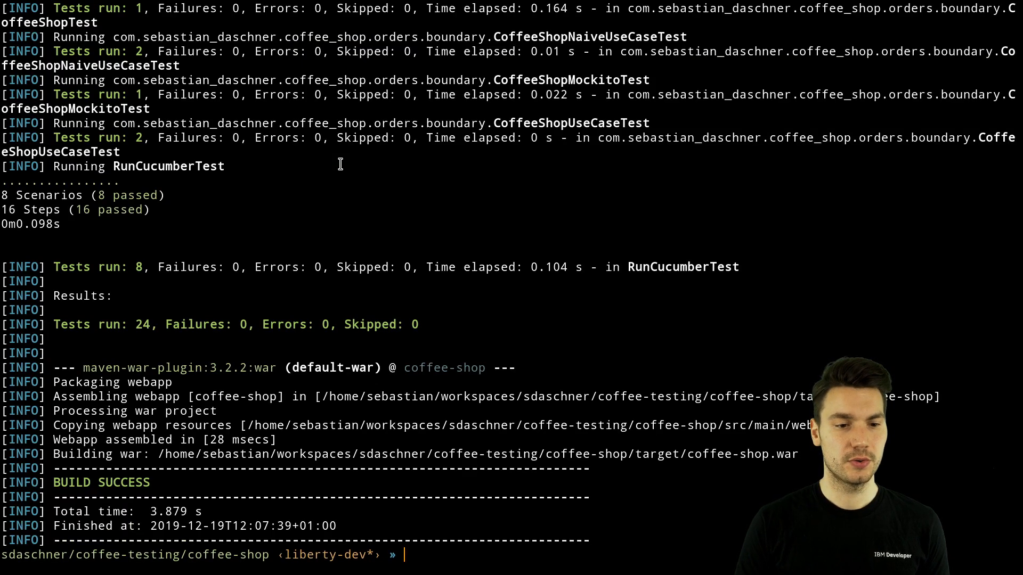
Run 'mvn package' and scroll through the surefire results showing 24 passing tests
{"action": "type", "text": "m"}
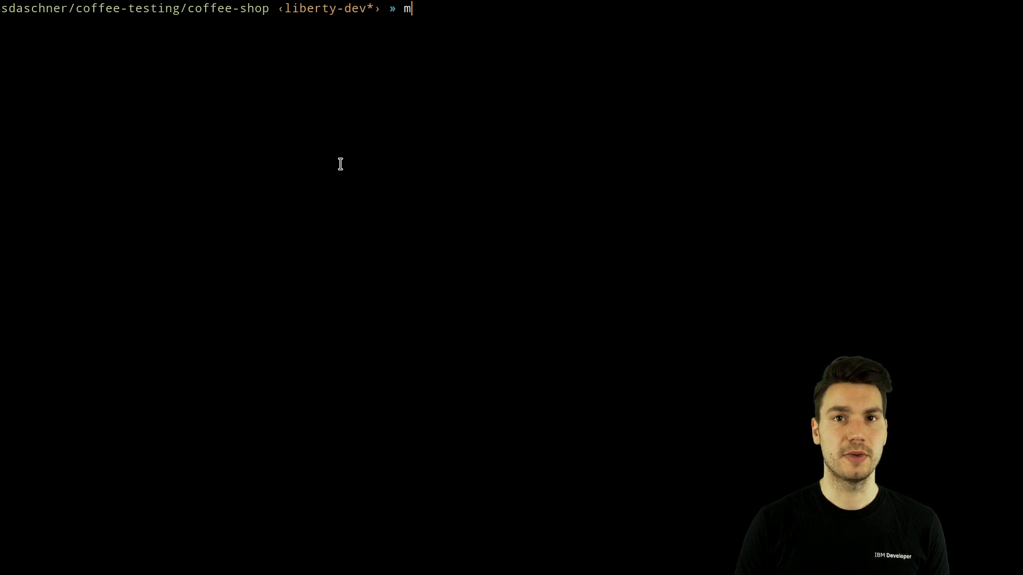
{"action": "type", "text": "vn package"}
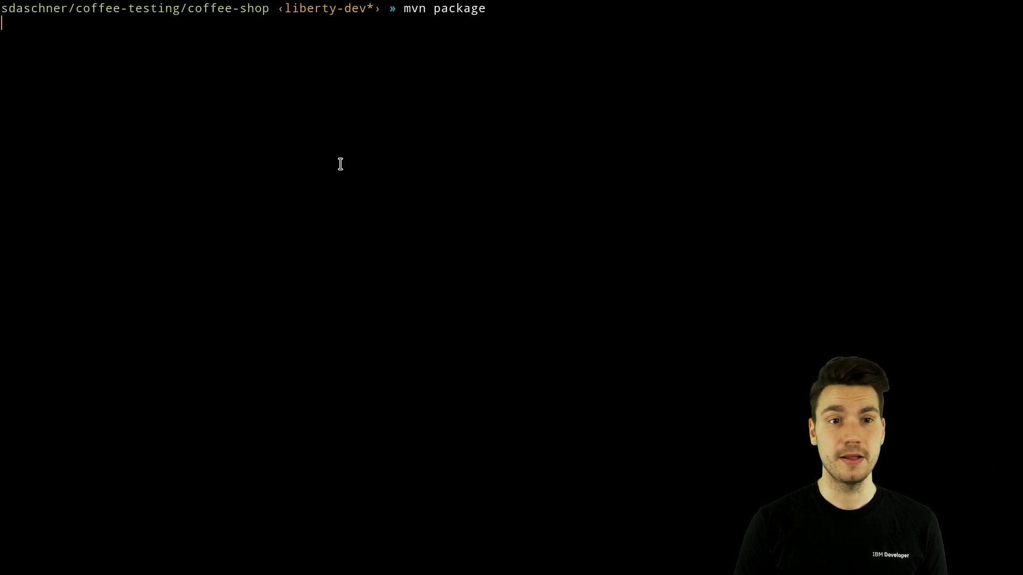
{"action": "key", "text": "Return"}
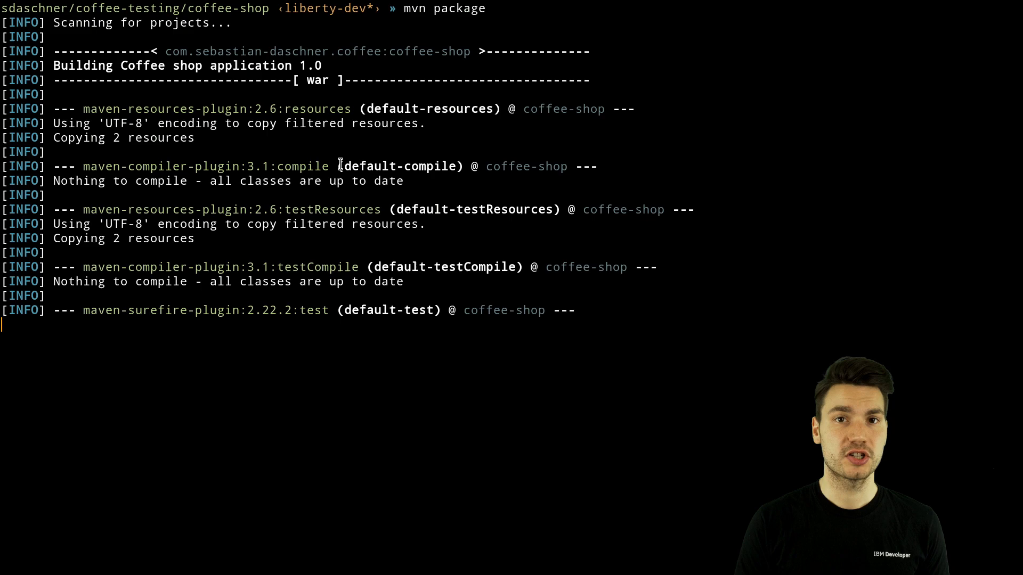
{"action": "scroll", "scroll_direction": "down", "scroll_amount": 3}
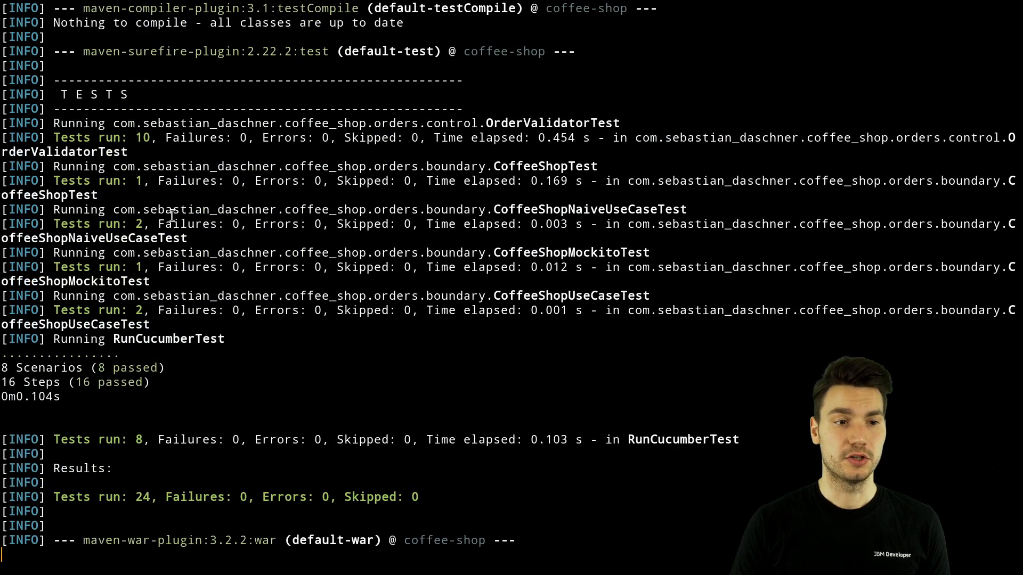
{"action": "scroll", "scroll_direction": "down", "scroll_amount": 3}
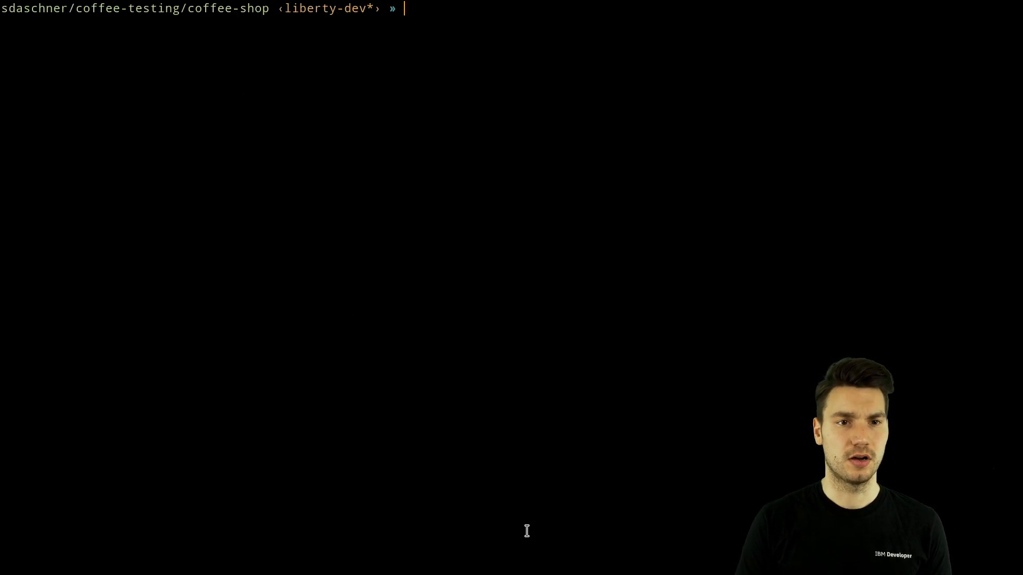
Run 'mvn test-compile failsafe:integration-test failsafe:verify' so CreateOrderSmokeIT passes
{"action": "type", "text": "mvn test-compile failsafe:integration-test failsafe:verify"}
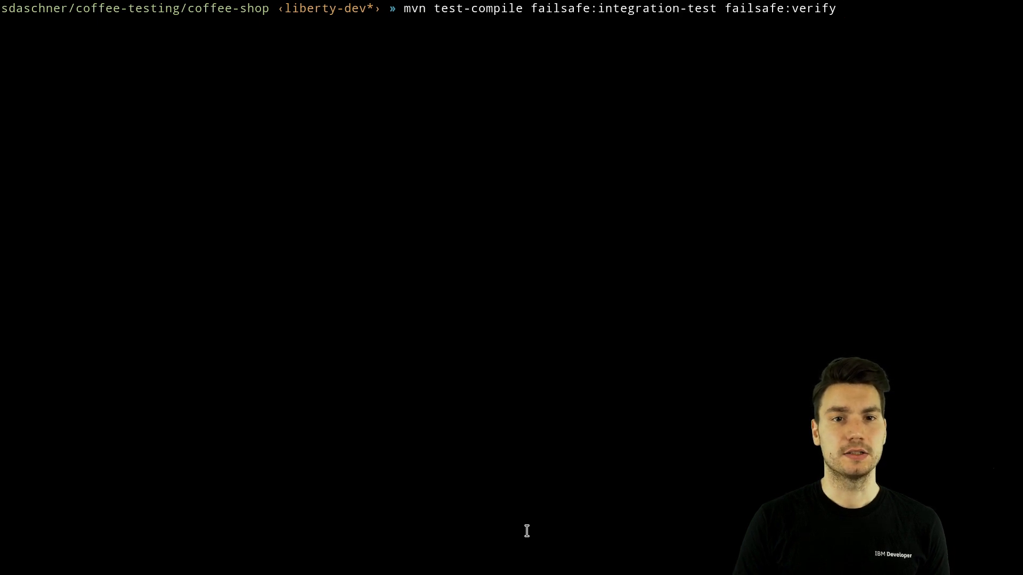
{"action": "key", "text": "Return"}
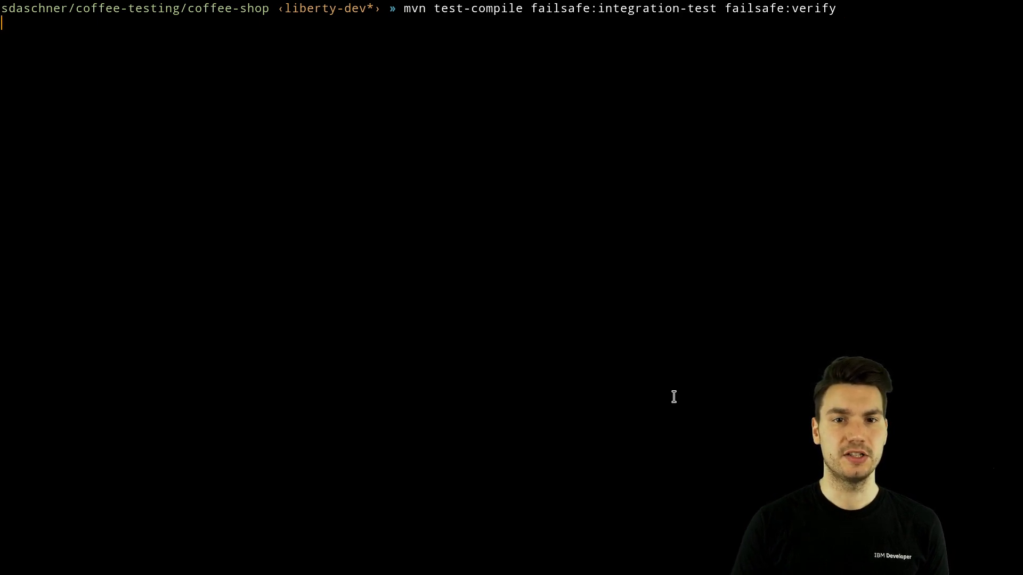
{"action": "key", "text": "Return"}
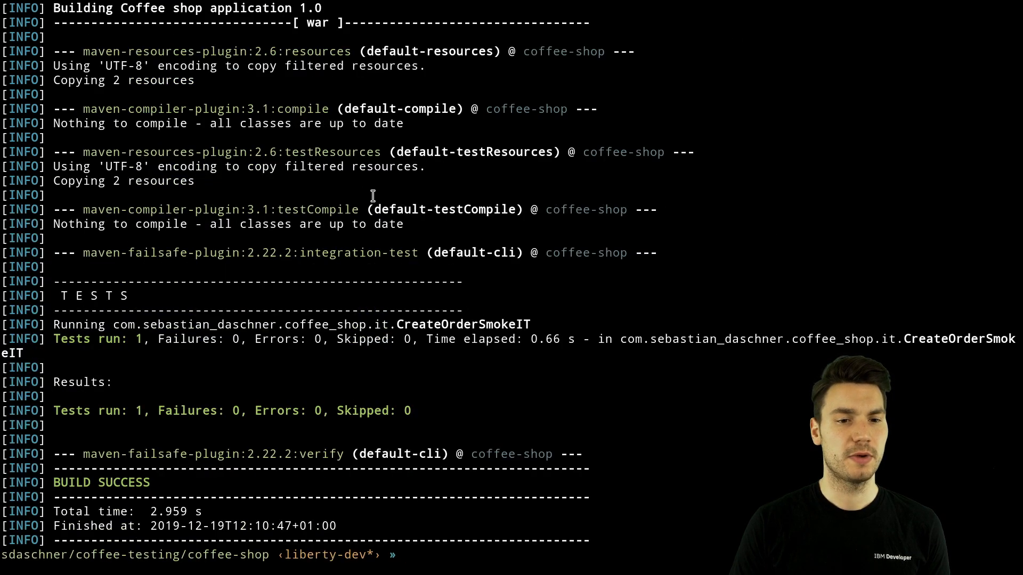
{"action": "mouse_move", "coordinate": [496, 325]}
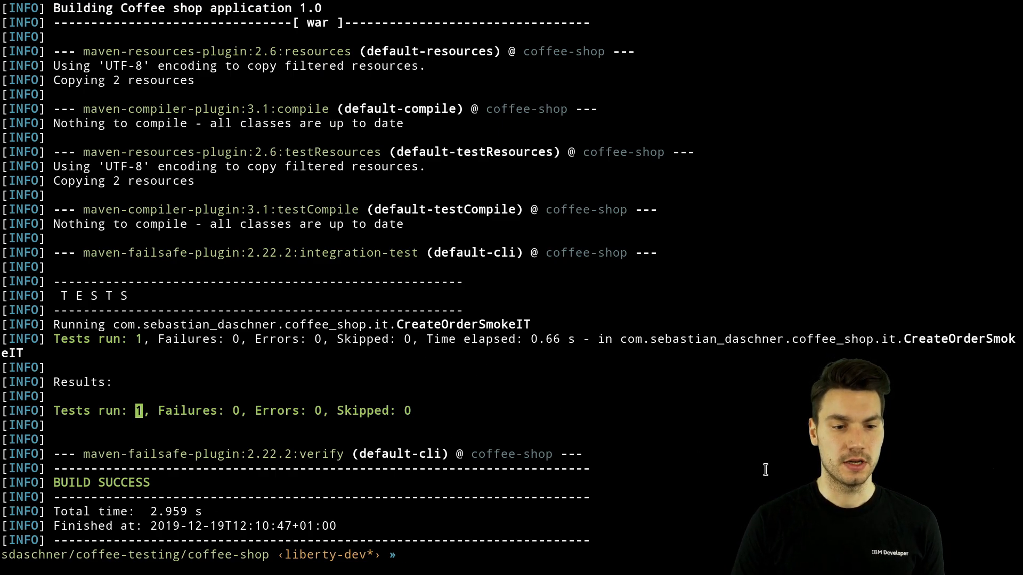
{"action": "left_click", "coordinate": [358, 16]}
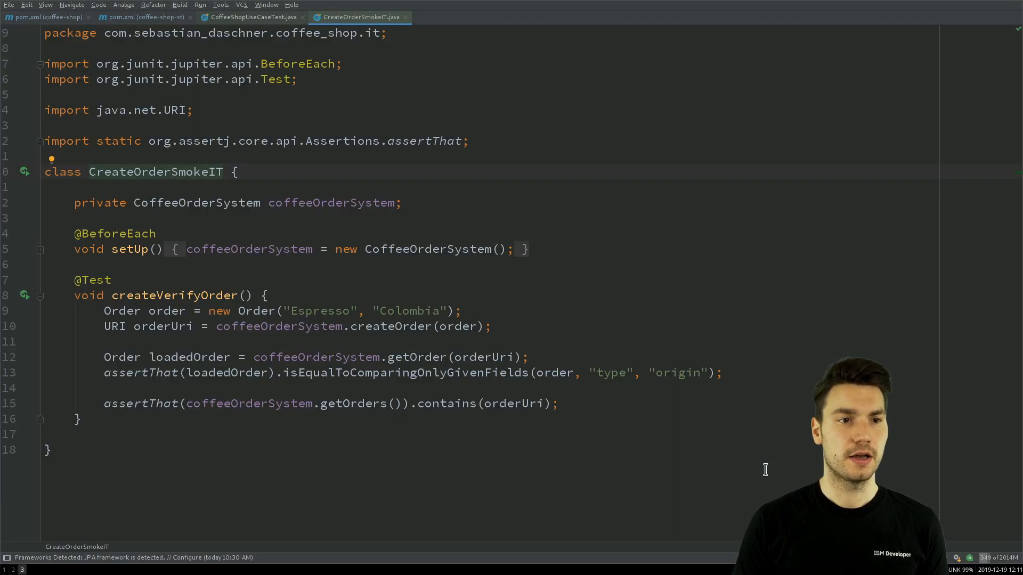
Switch to the coffee-shop pom.xml tab showing the war, surefire and failsafe plugins
{"action": "left_click", "coordinate": [46, 16]}
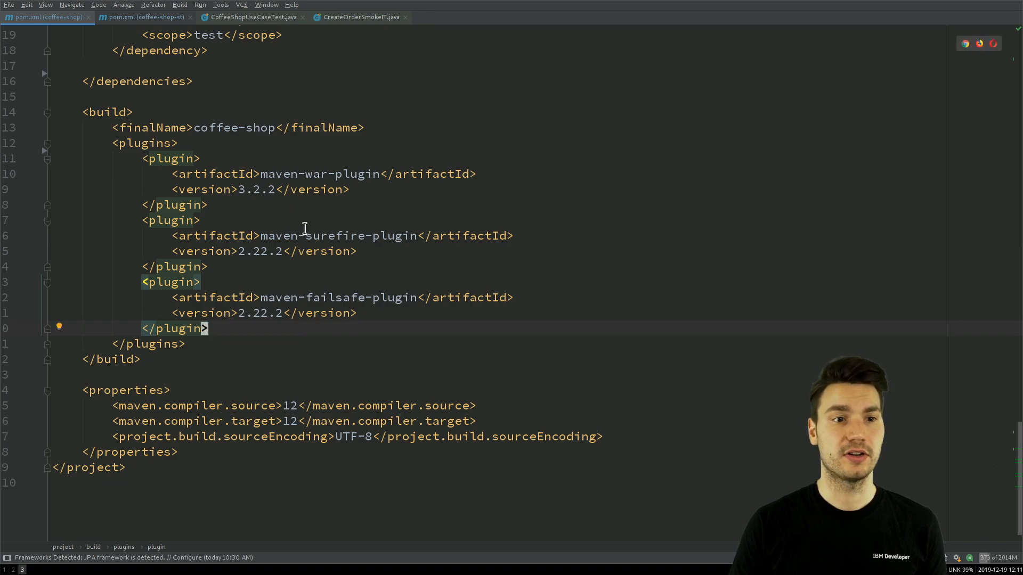
{"action": "mouse_move", "coordinate": [337, 369]}
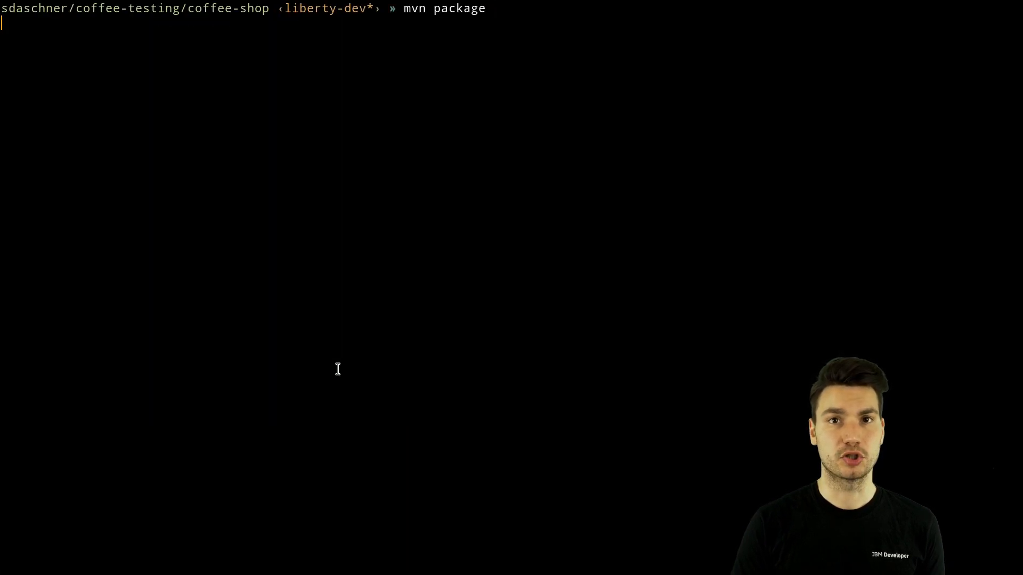
Rerun 'mvn package' from history and confirm 24 passing tests and coffee-shop.war built
{"action": "key", "text": "Return"}
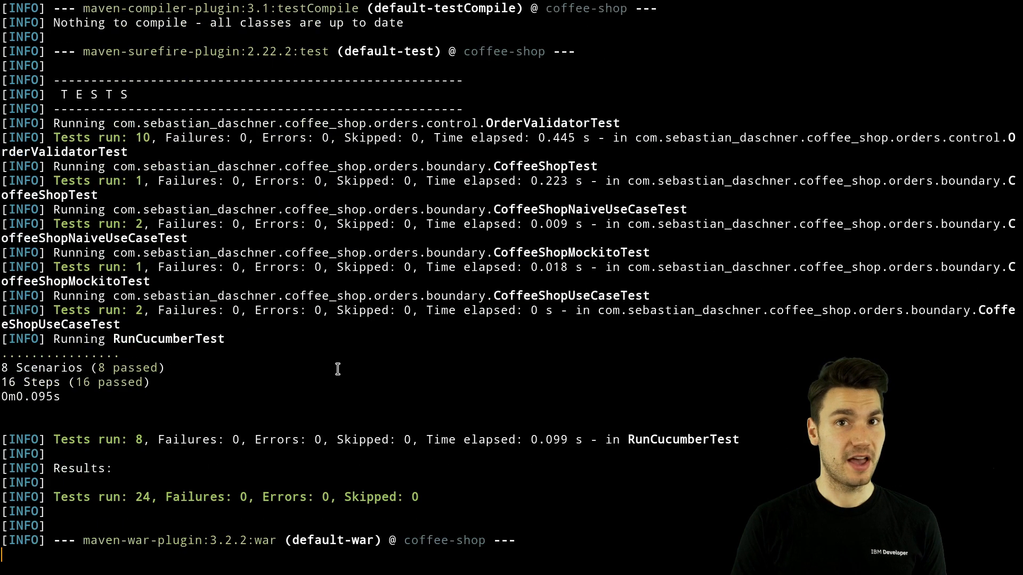
{"action": "scroll", "scroll_direction": "down", "scroll_amount": 3}
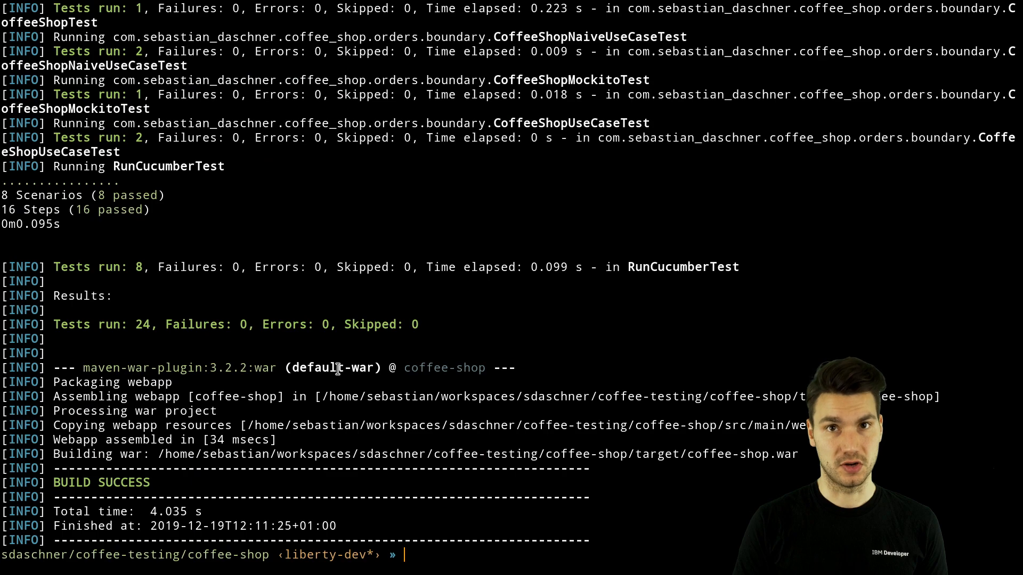